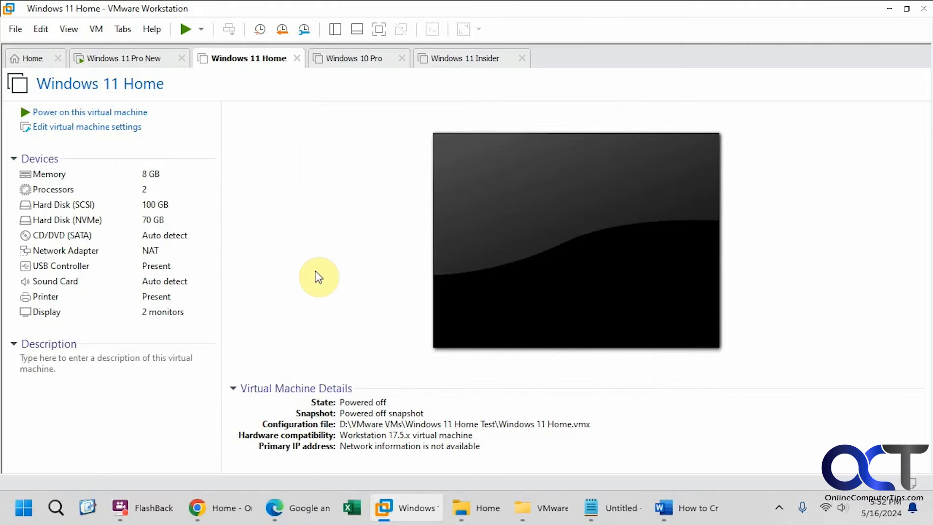
pyautogui.moveTo(272, 187)
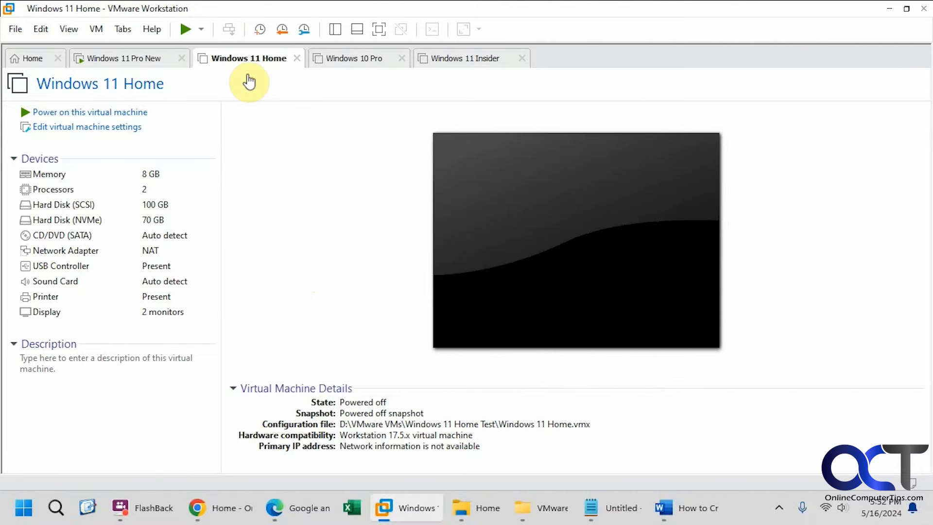
pyautogui.moveTo(249, 81)
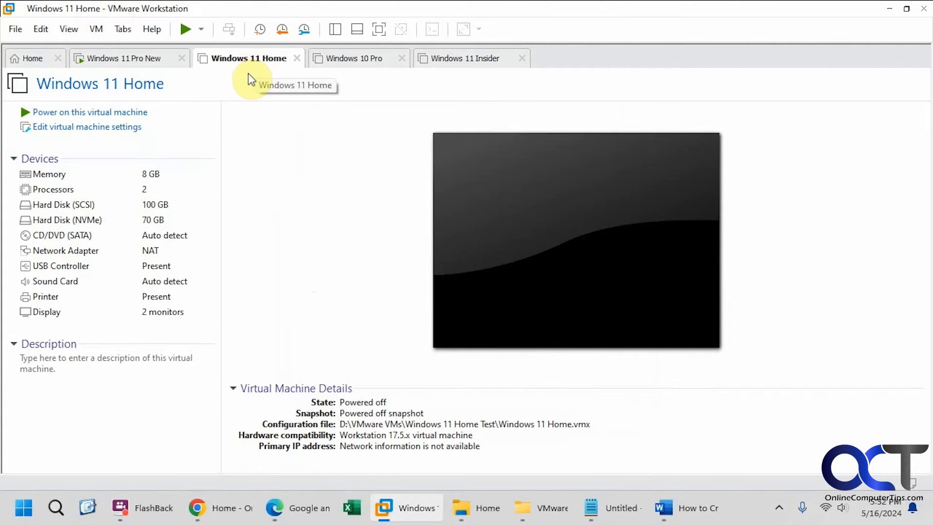
# Try cloning Windows 11 Home from the File Explorer Fix snapshot, then cancel the attempt.
pyautogui.rightClick(246, 57)
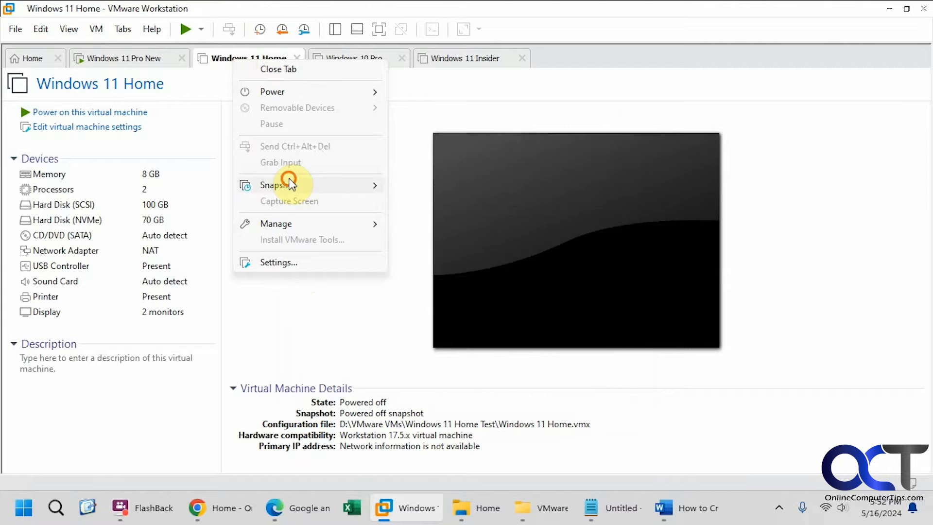
pyautogui.click(275, 185)
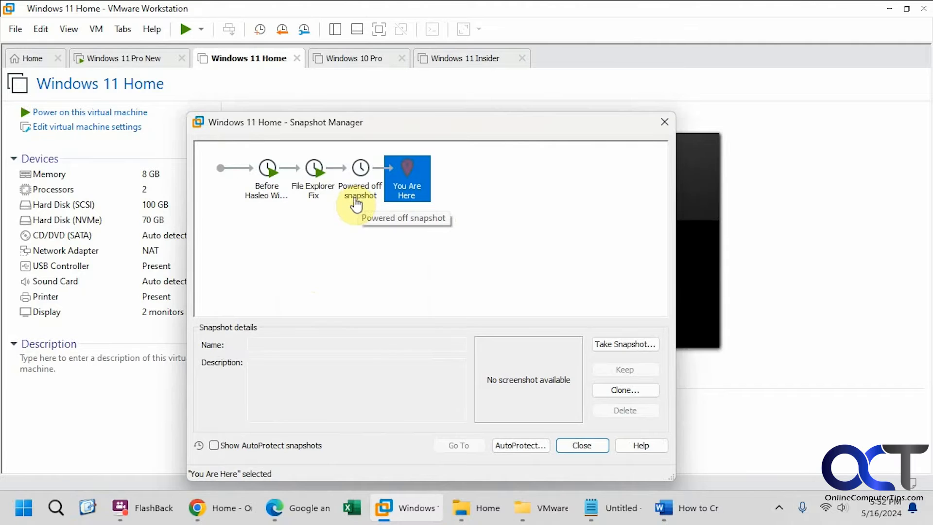
pyautogui.moveTo(401, 216)
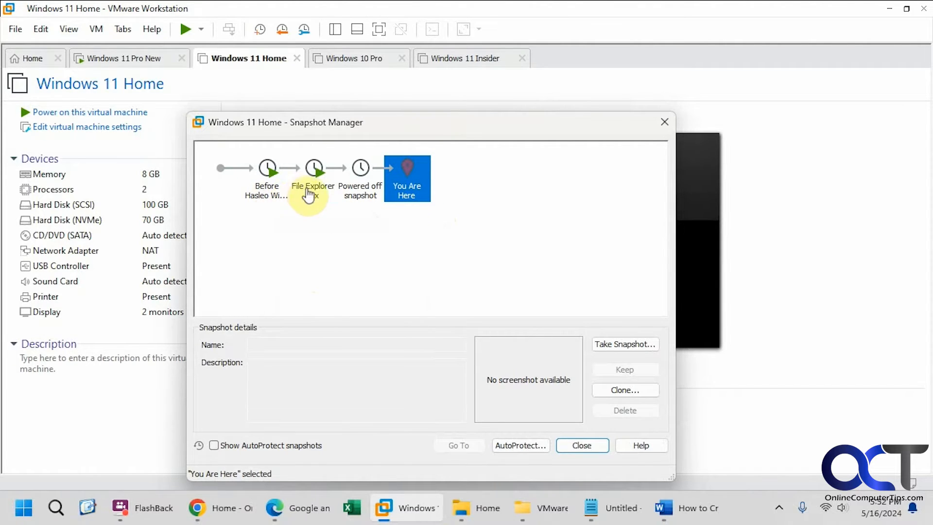
pyautogui.click(314, 169)
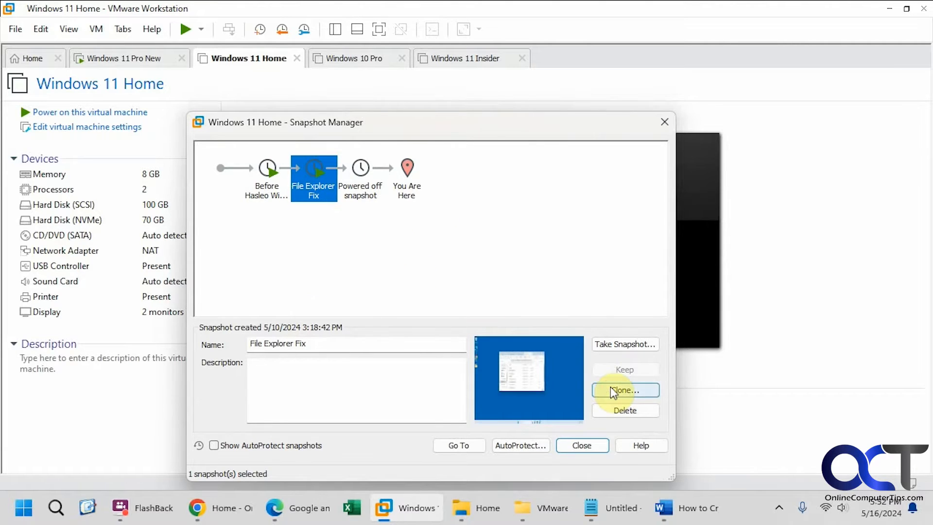
pyautogui.click(624, 390)
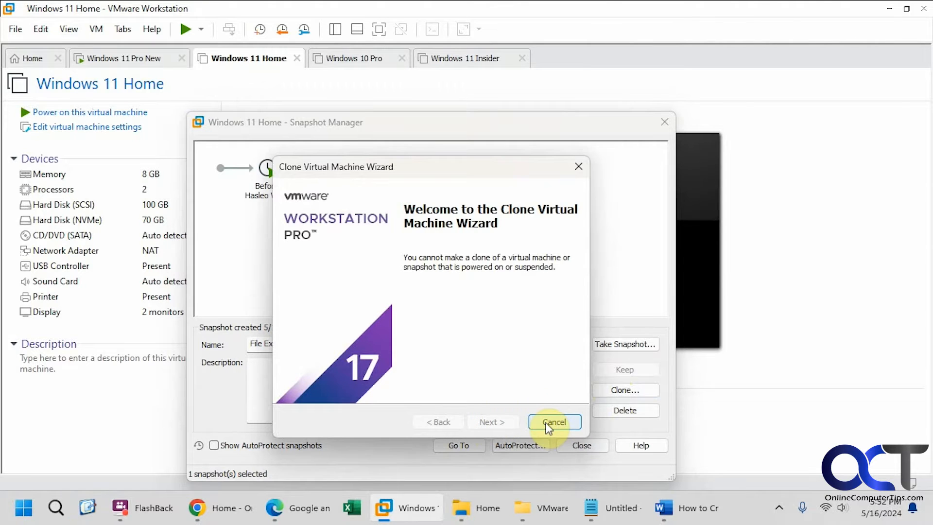
pyautogui.click(553, 421)
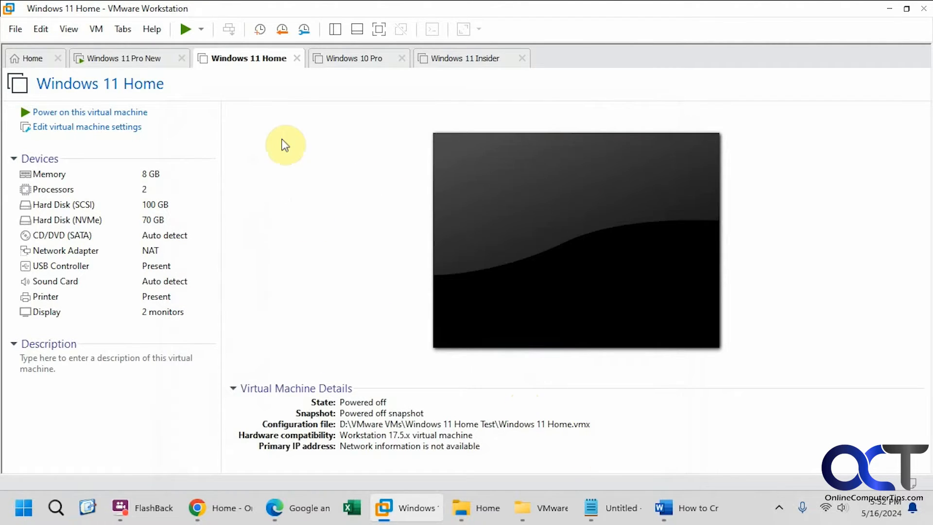
# Restart the clone via Manage > Clone, choosing the Powered off snapshot as existing-snapshot source.
pyautogui.rightClick(247, 58)
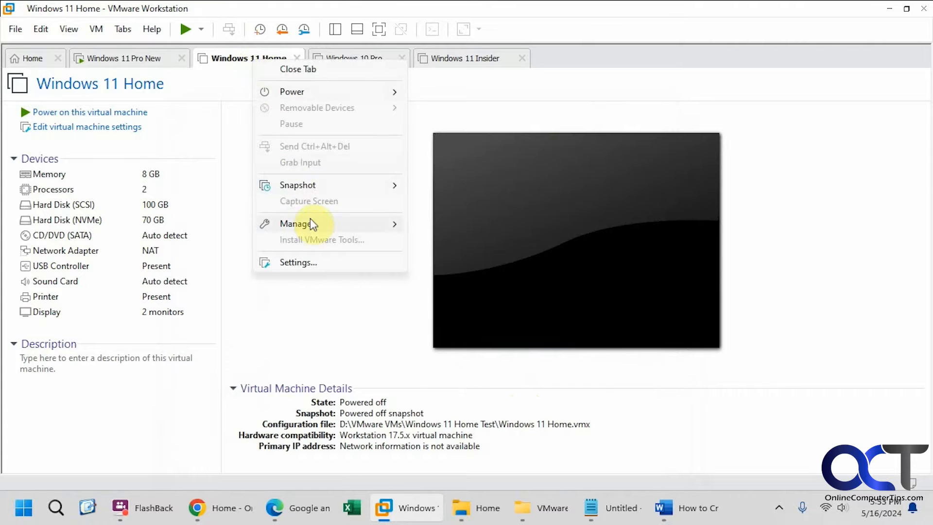
pyautogui.moveTo(296, 224)
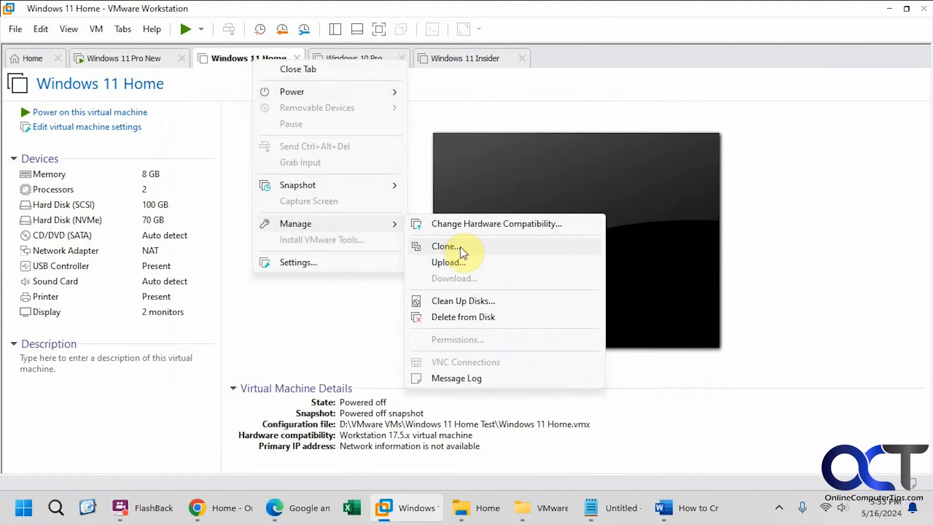
pyautogui.click(445, 245)
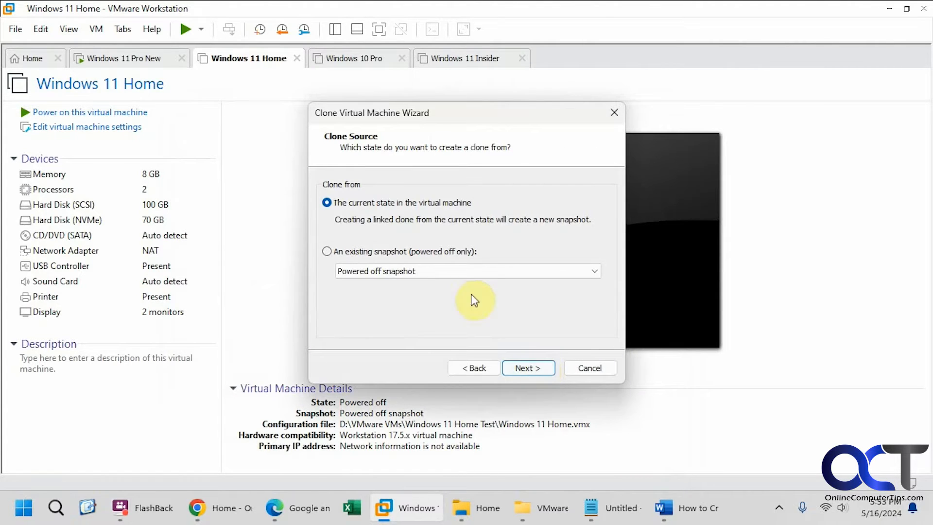
pyautogui.click(326, 250)
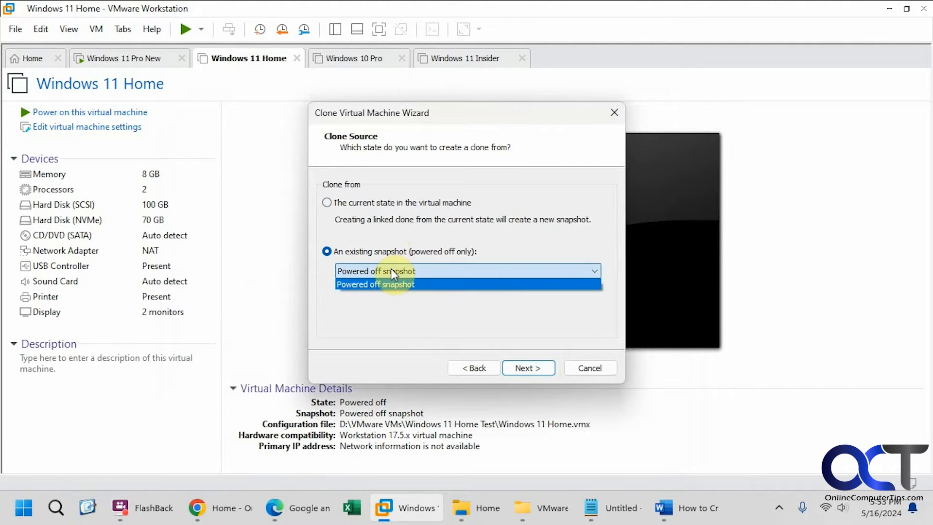
pyautogui.click(375, 283)
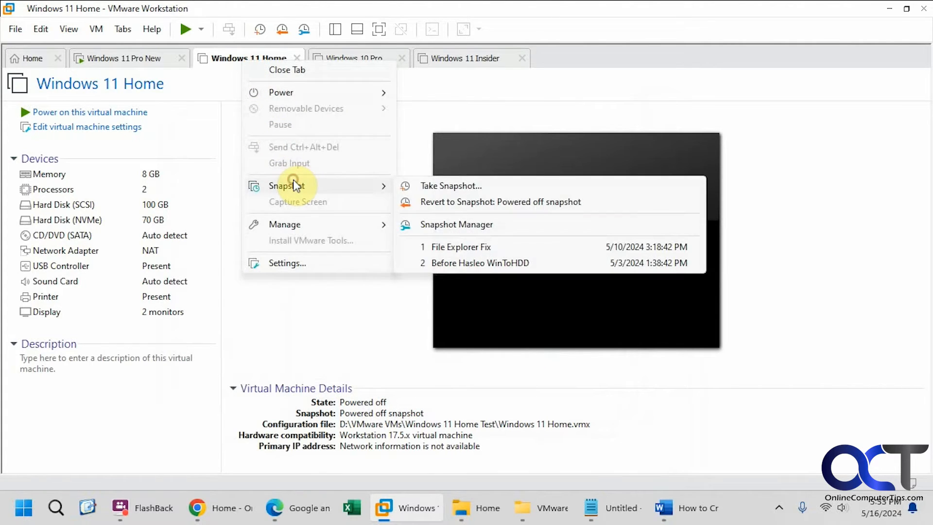
# Select the Powered off snapshot (5/16/2024) in Windows 11 Home's Snapshot Manager.
pyautogui.click(457, 224)
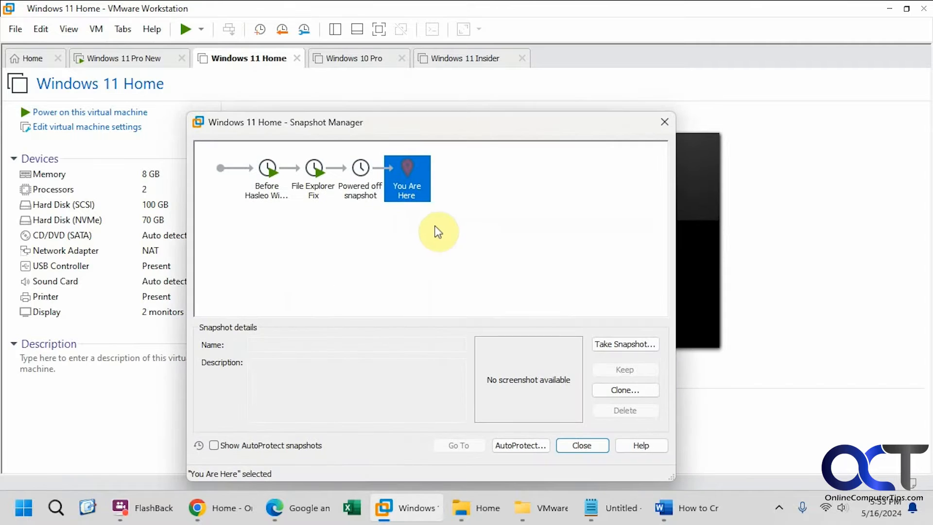
pyautogui.click(359, 177)
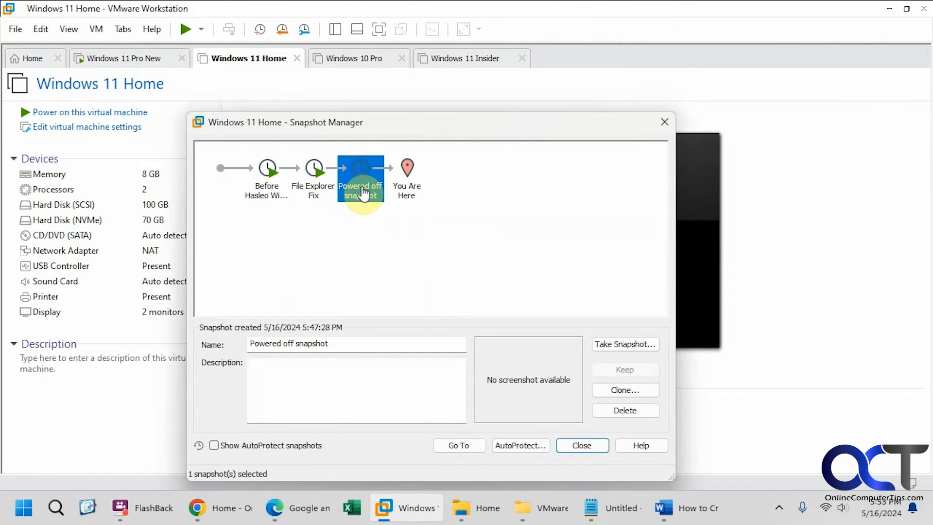
pyautogui.moveTo(237, 179)
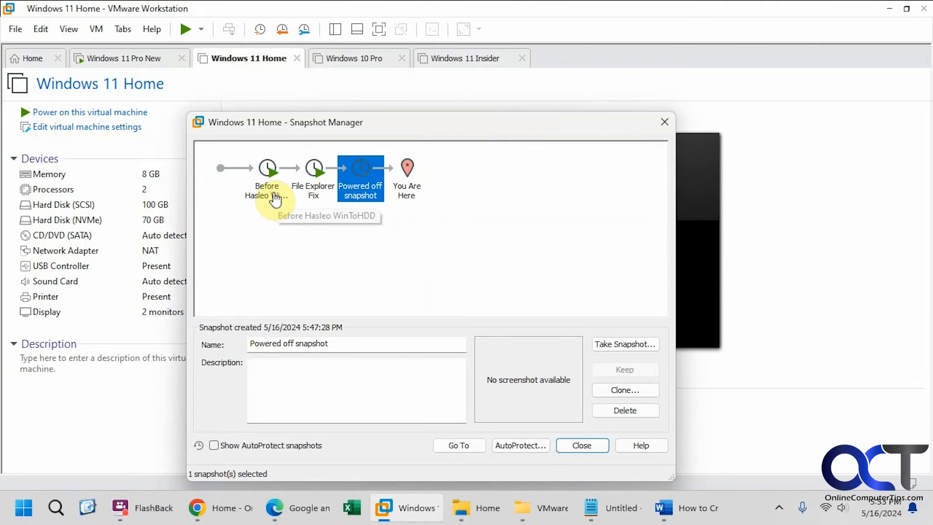
pyautogui.moveTo(295, 211)
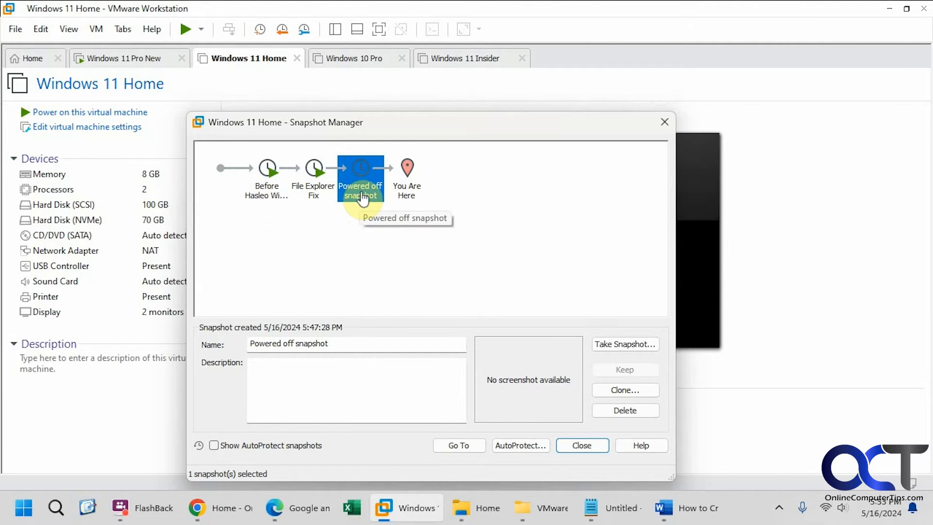
pyautogui.moveTo(404, 300)
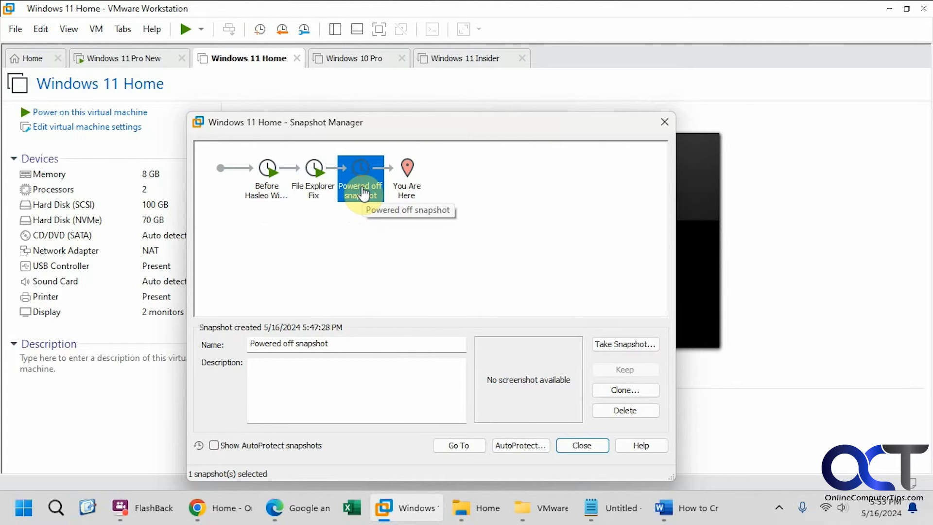
# Launch the clone wizard and confirm the Powered off snapshot as the clone source.
pyautogui.click(625, 390)
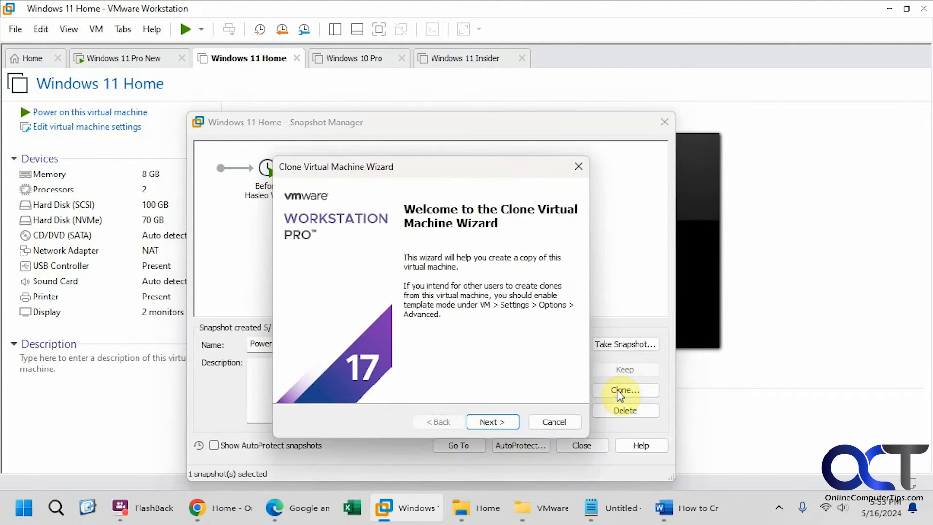
pyautogui.click(492, 421)
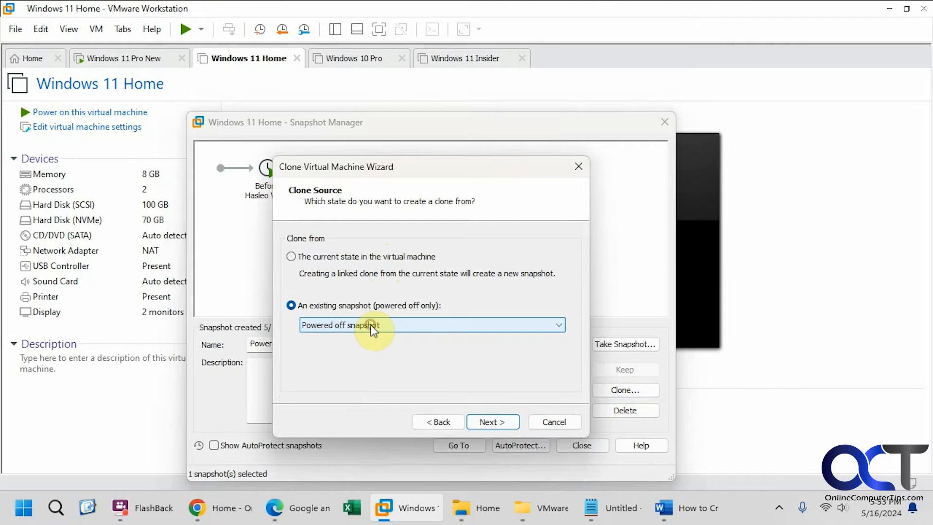
pyautogui.click(493, 421)
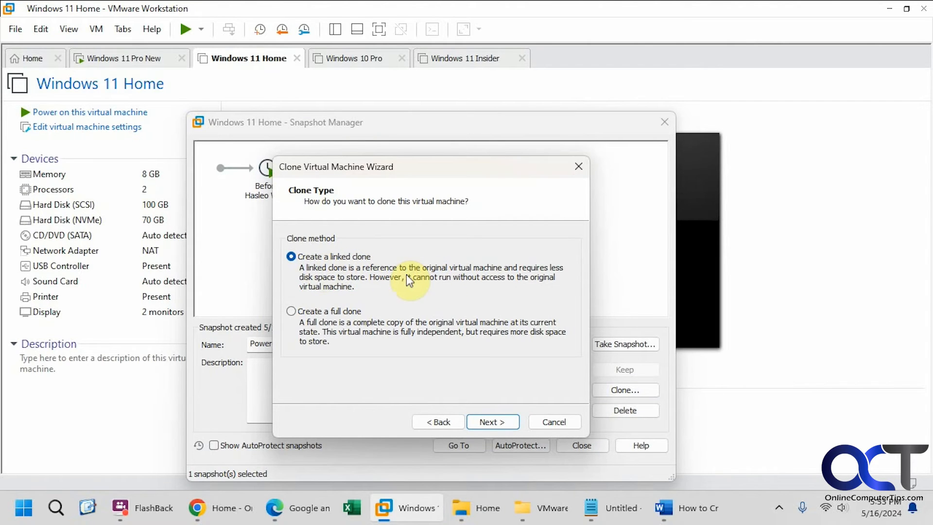
pyautogui.moveTo(498, 290)
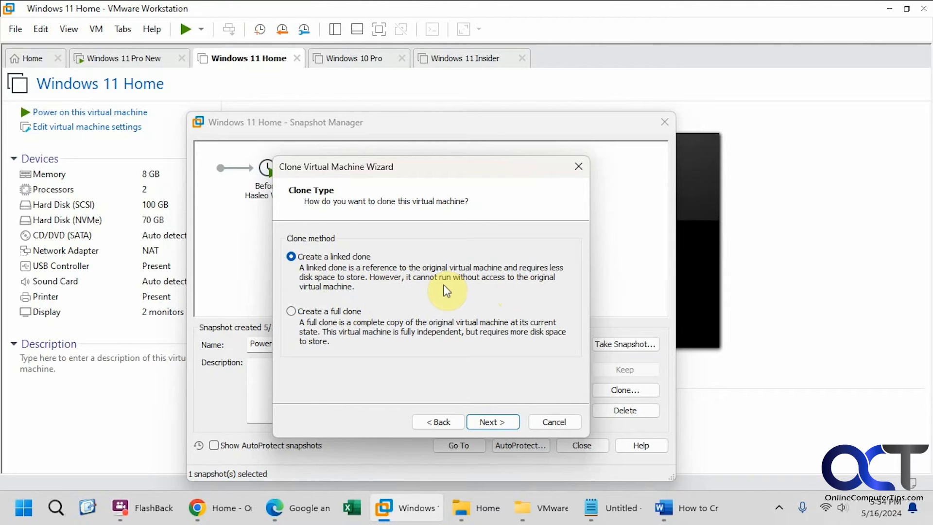
pyautogui.moveTo(338, 315)
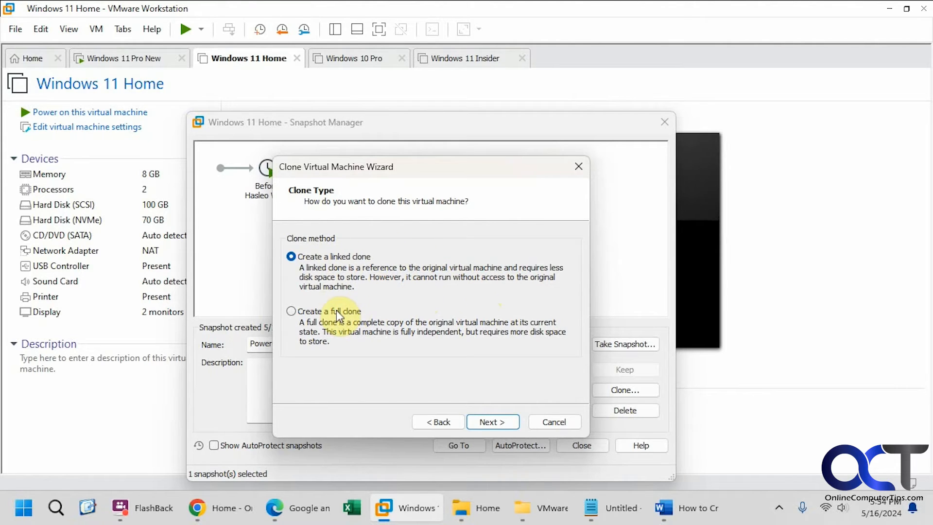
# Choose 'Create a full clone' instead of a linked clone.
pyautogui.click(290, 311)
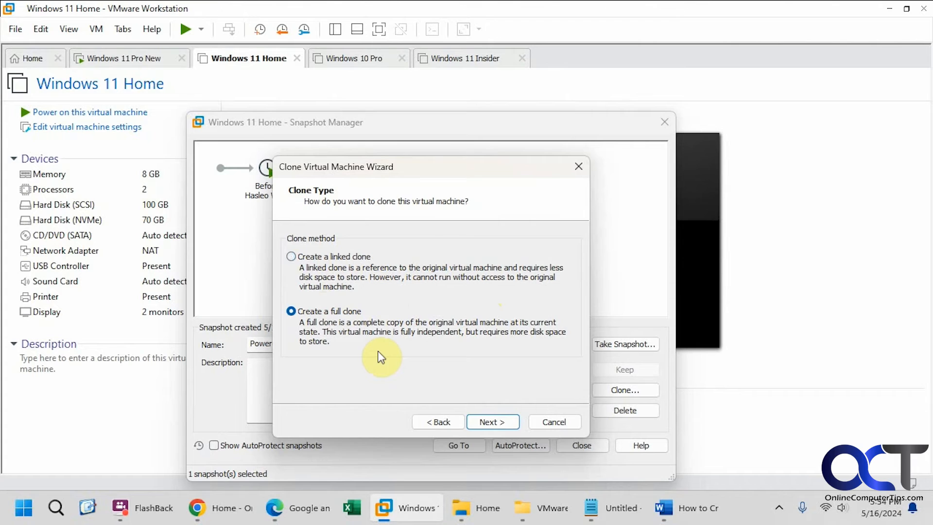
pyautogui.moveTo(475, 330)
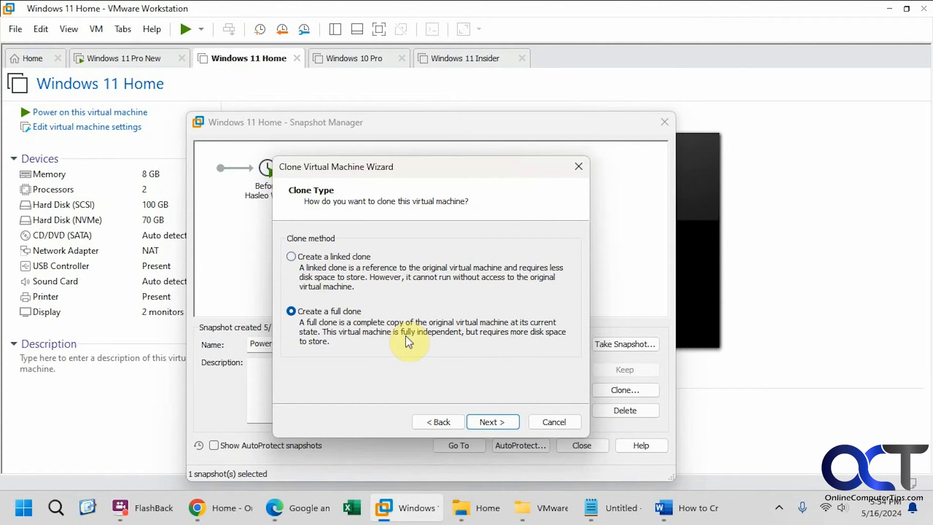
pyautogui.moveTo(373, 340)
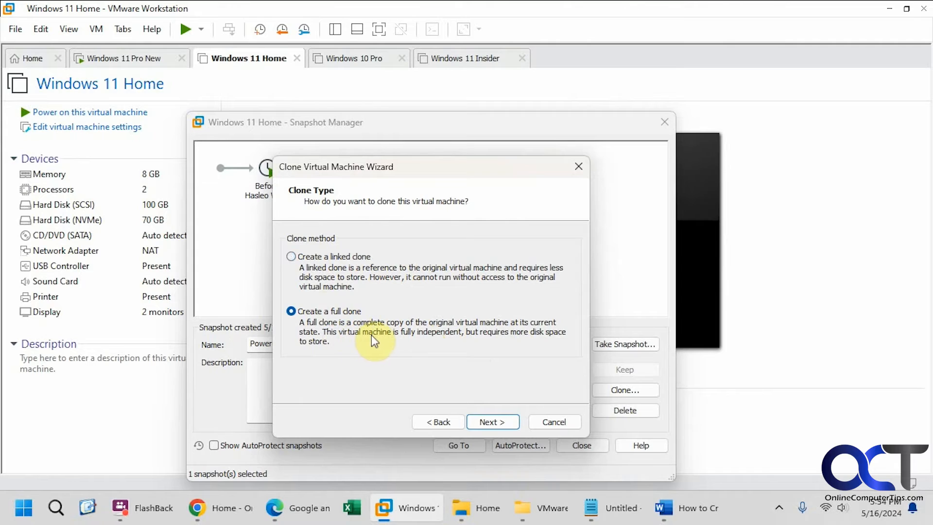
pyautogui.moveTo(497, 346)
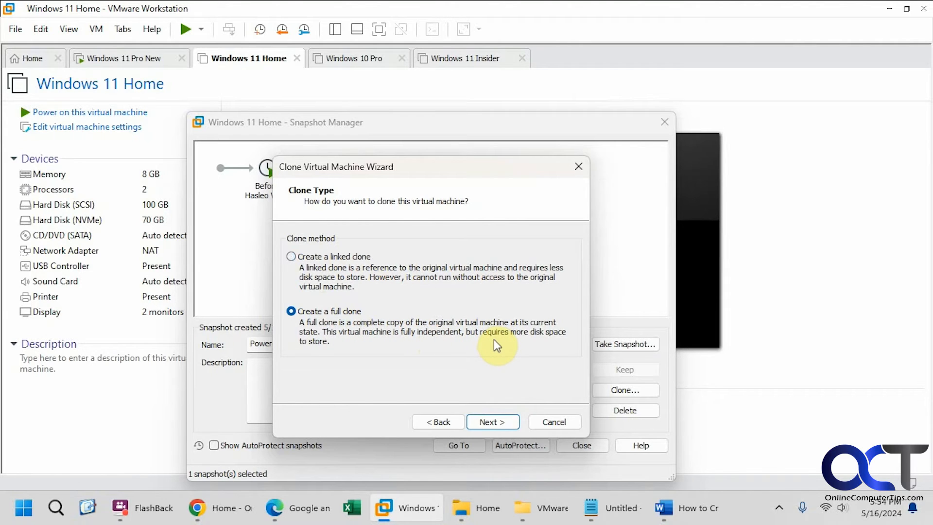
pyautogui.moveTo(488, 389)
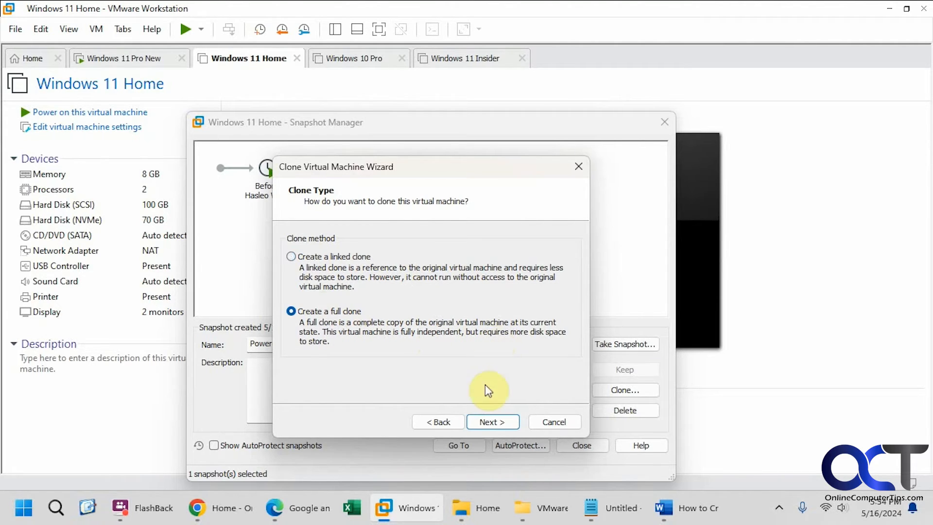
# Advance to naming, keeping 'Clone of Windows 11 Home' under D:\VMware VMs.
pyautogui.click(493, 421)
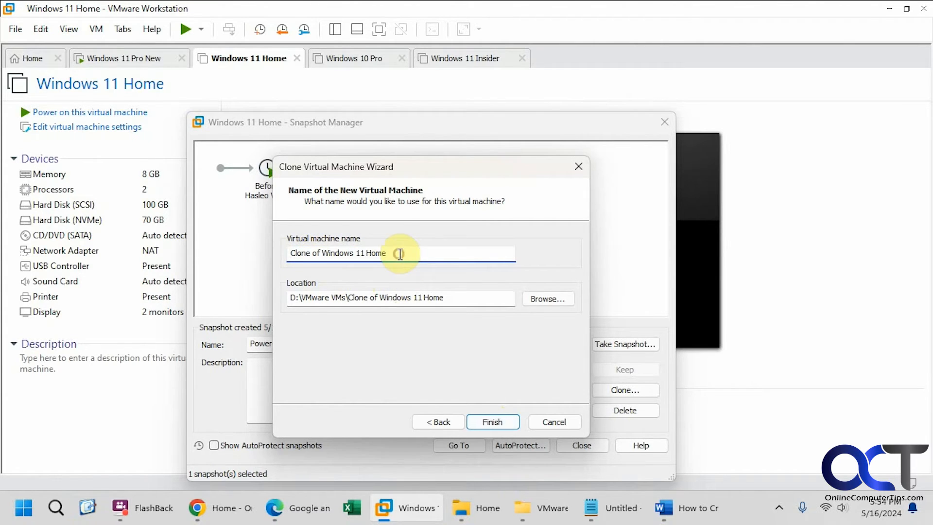
pyautogui.moveTo(406, 298)
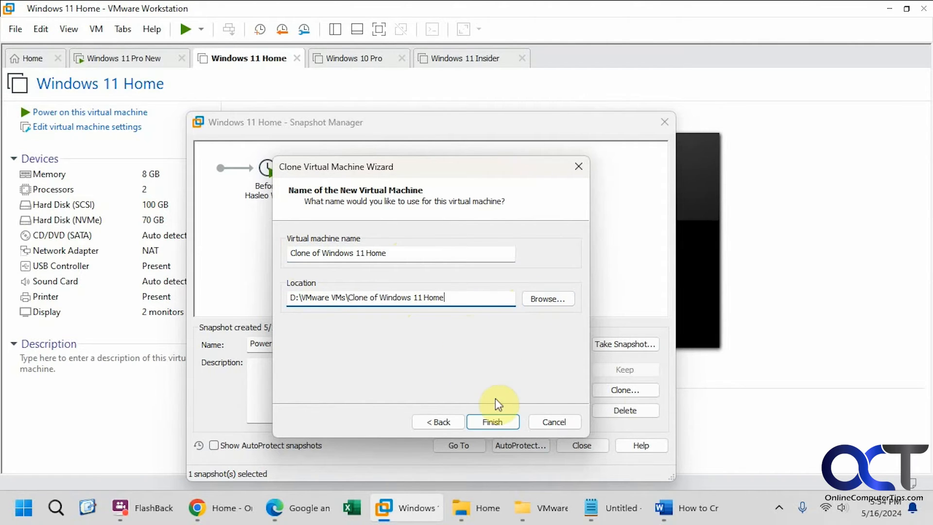
# Finish creating the full clone and close the completed wizard.
pyautogui.click(493, 421)
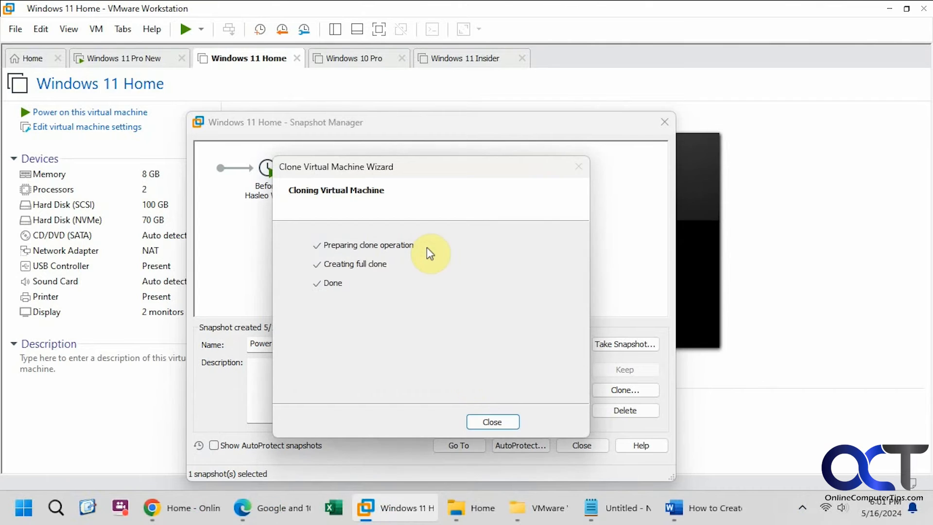
pyautogui.moveTo(428, 244)
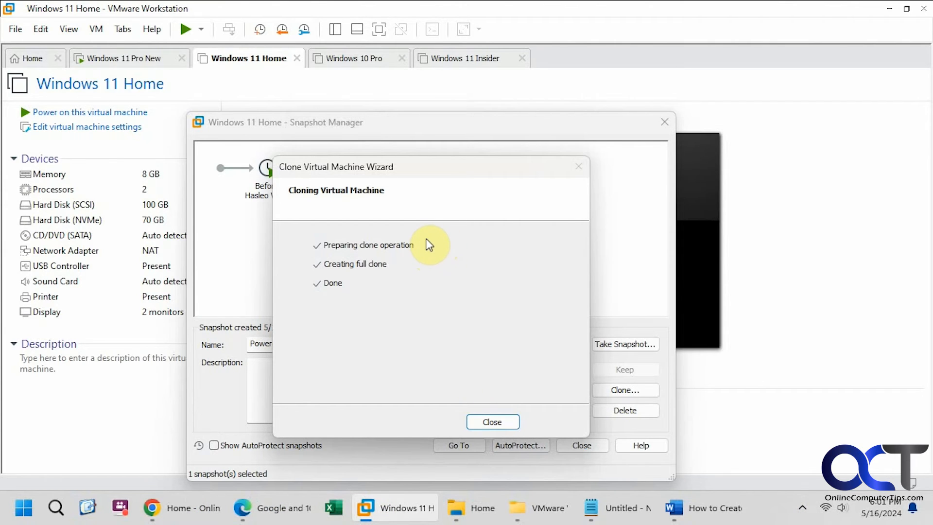
pyautogui.click(491, 421)
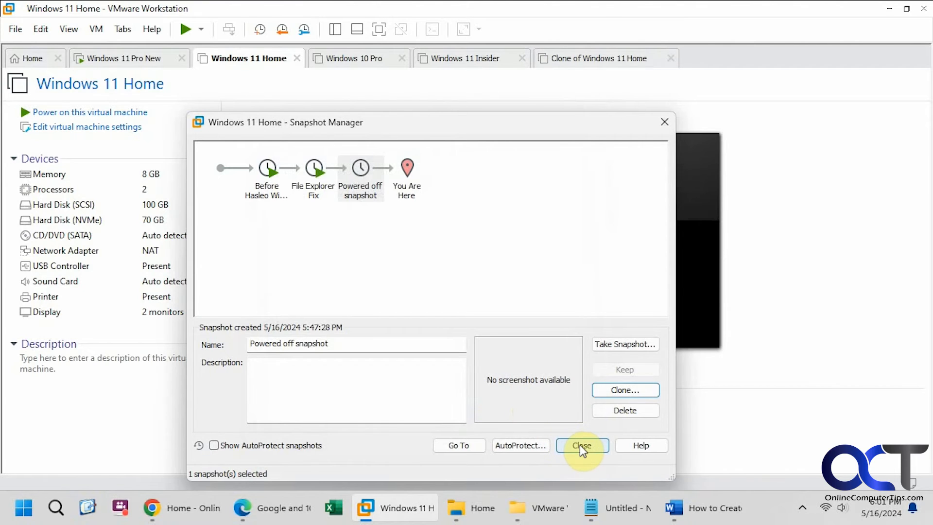
# Leave Snapshot Manager, switch to Clone of Windows 11 Home and power it on to boot Windows.
pyautogui.click(580, 445)
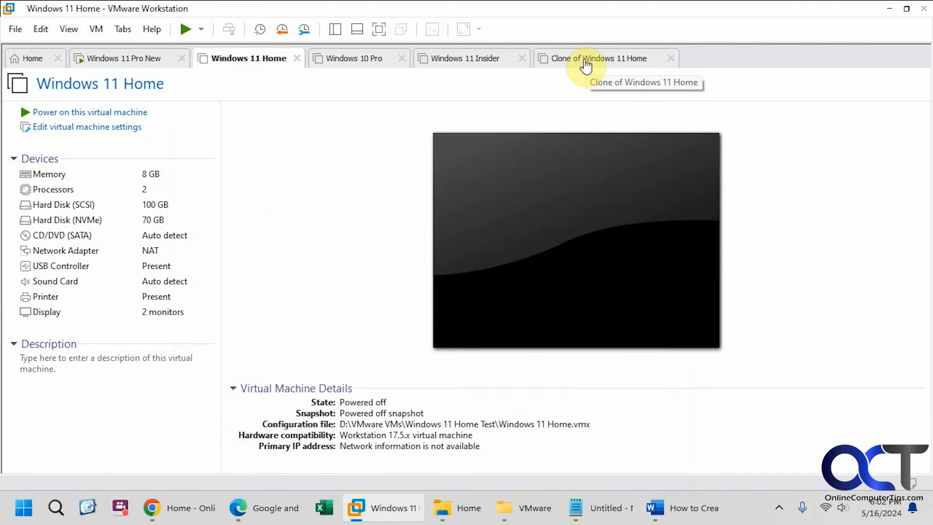
pyautogui.click(602, 58)
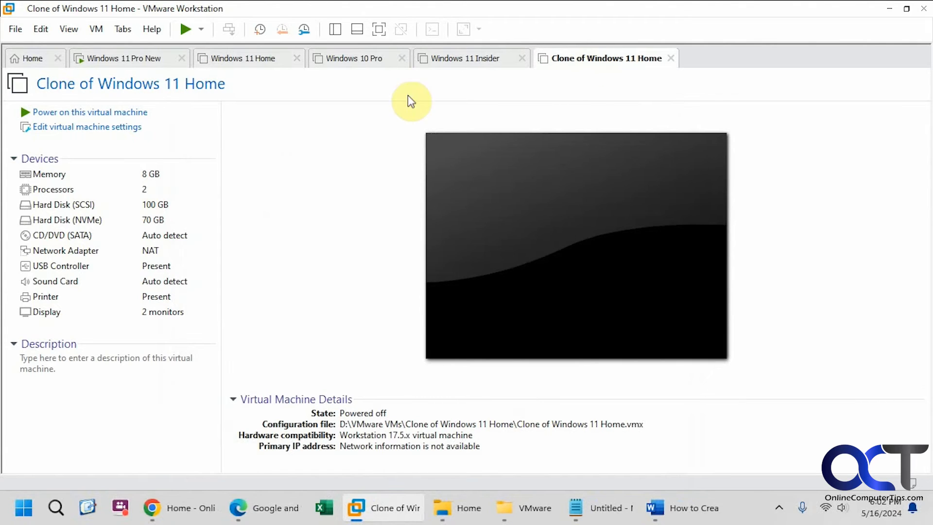
pyautogui.click(89, 112)
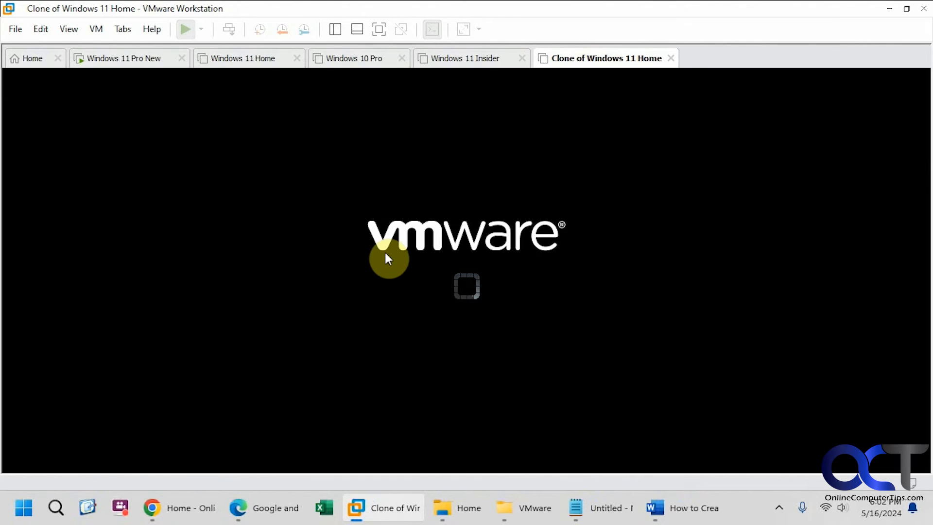
pyautogui.click(185, 28)
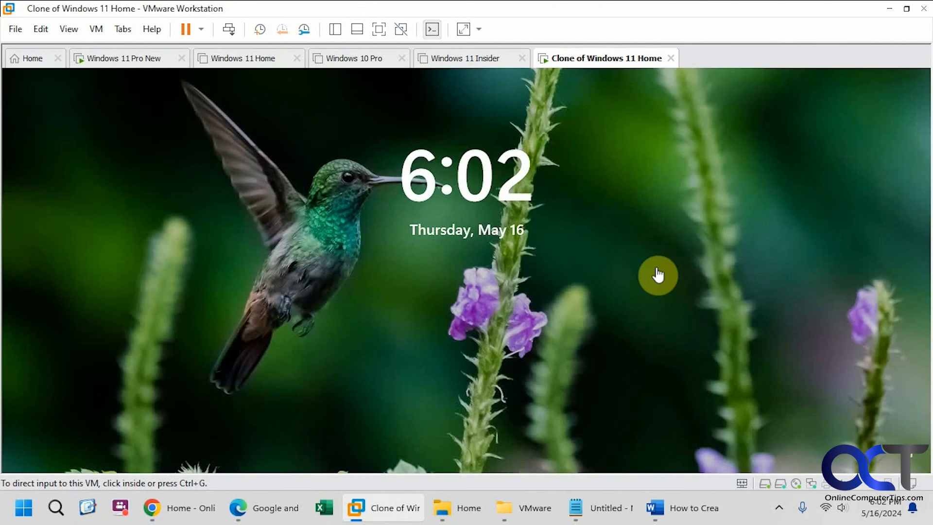
pyautogui.moveTo(513, 261)
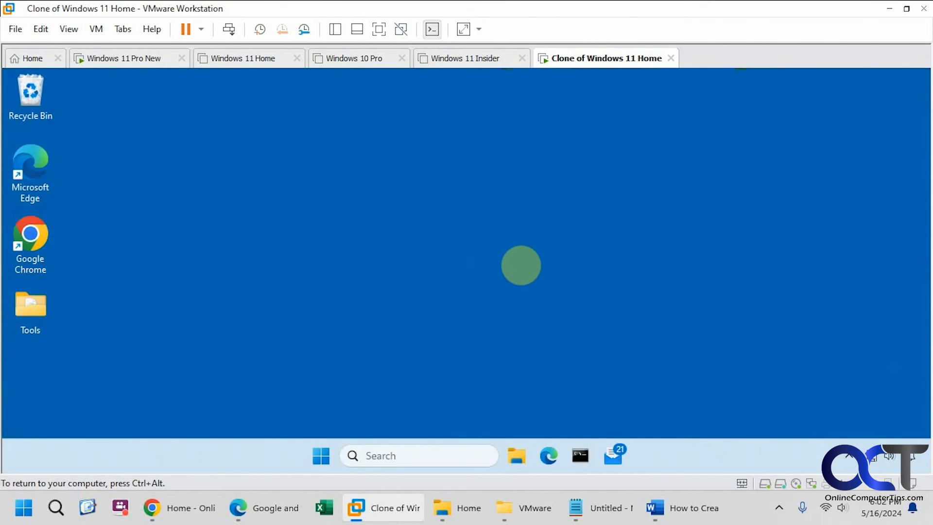
pyautogui.moveTo(512, 256)
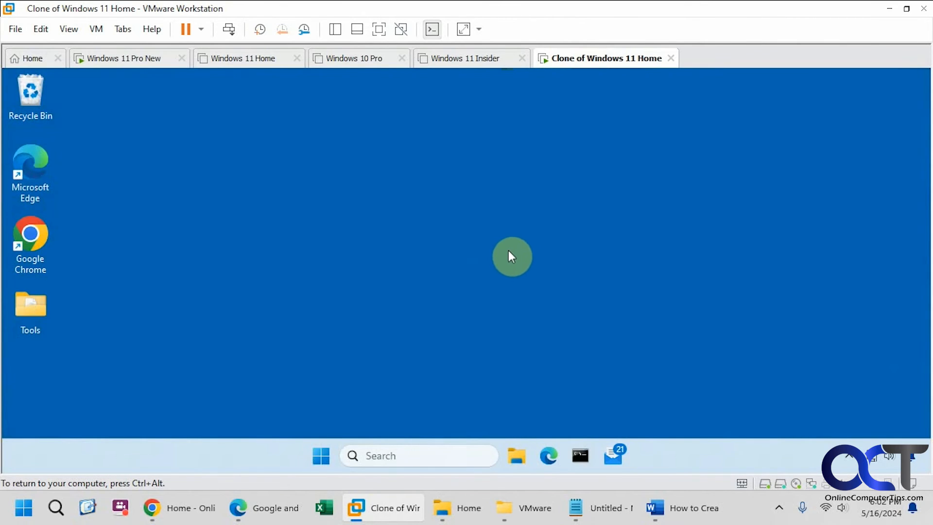
pyautogui.rightClick(595, 58)
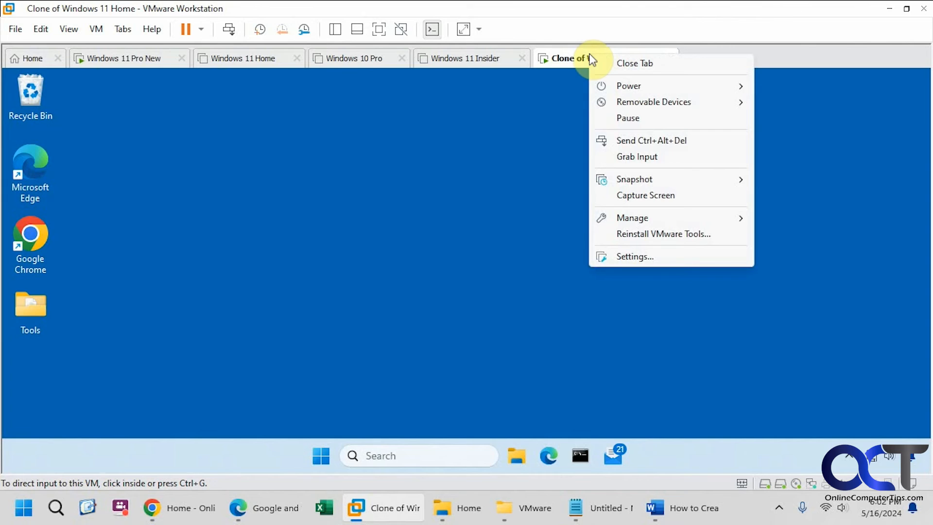
pyautogui.moveTo(645, 256)
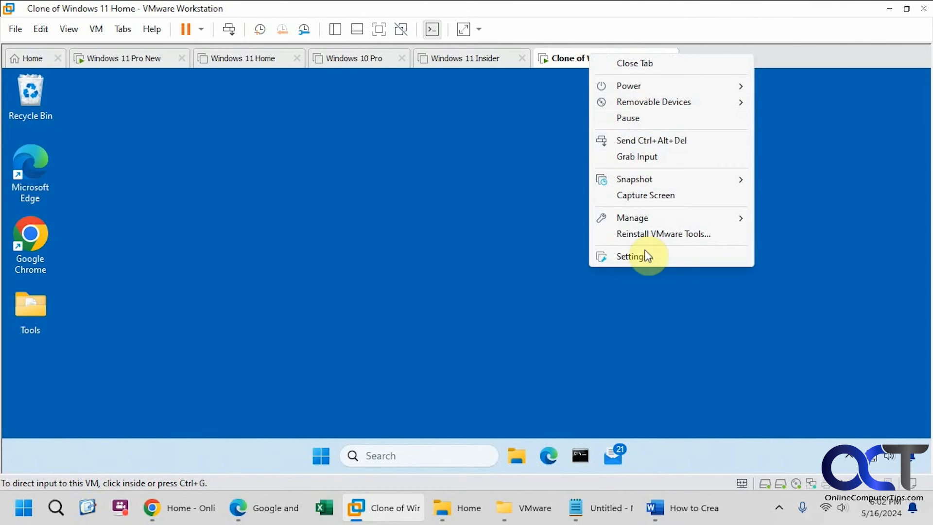
pyautogui.click(630, 255)
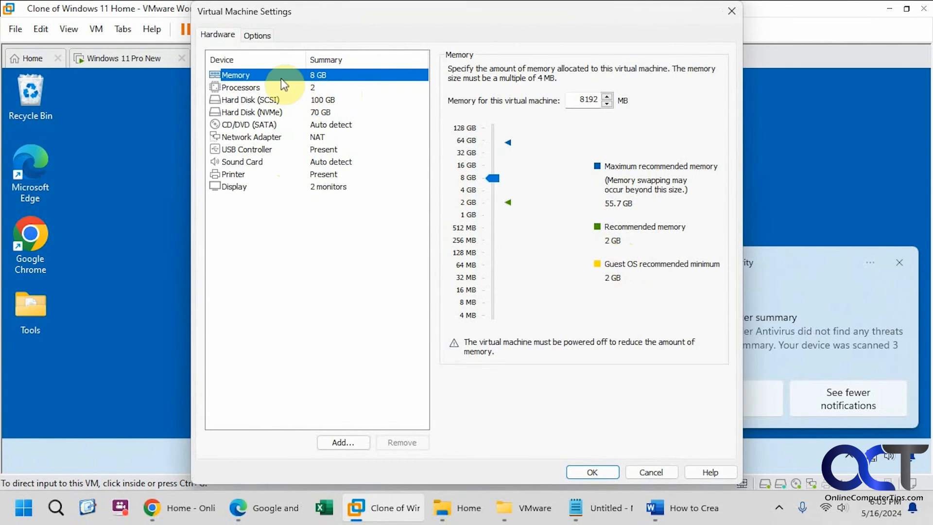
pyautogui.moveTo(331, 113)
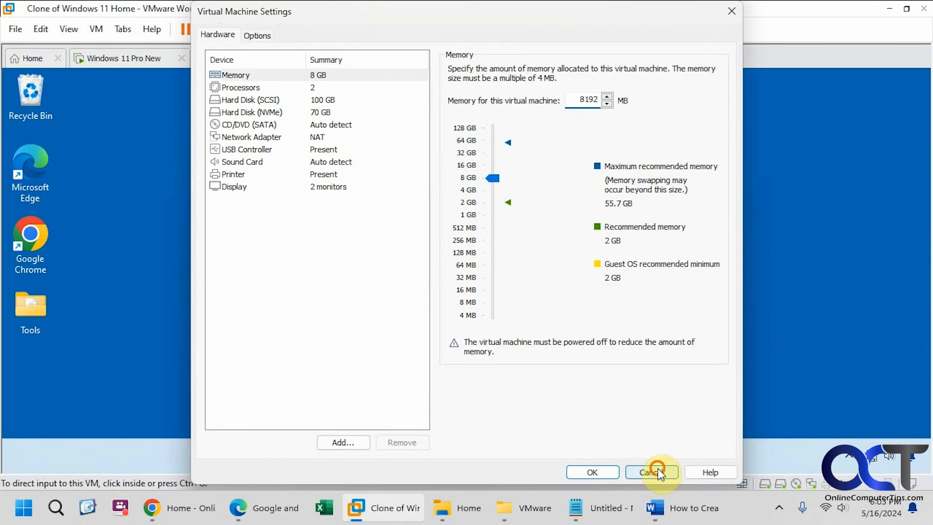
pyautogui.click(651, 472)
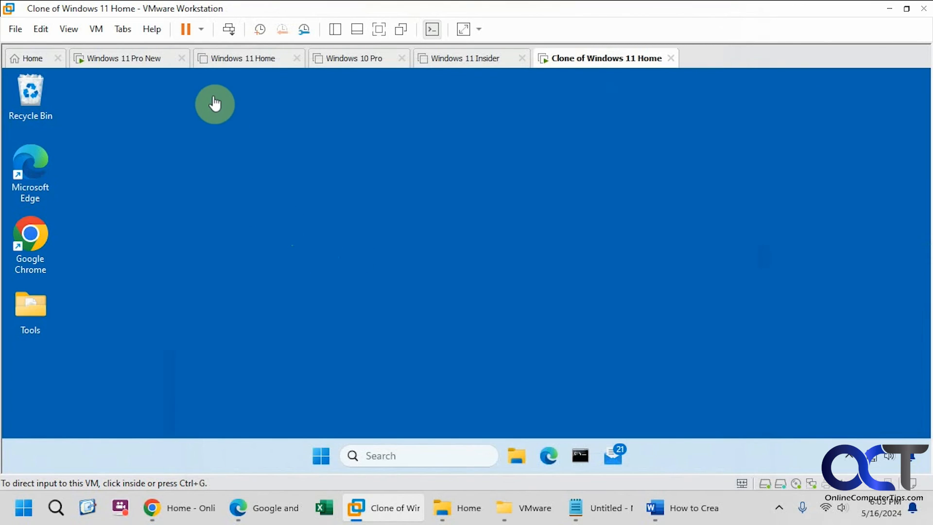
pyautogui.moveTo(237, 65)
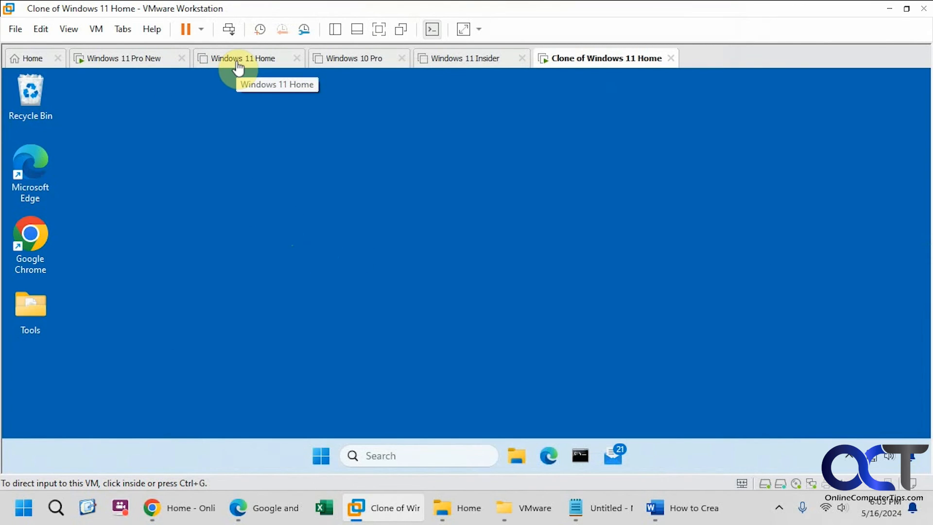
# Back on Windows 11 Home, begin another clone from the Powered off snapshot via Snapshot Manager.
pyautogui.rightClick(241, 57)
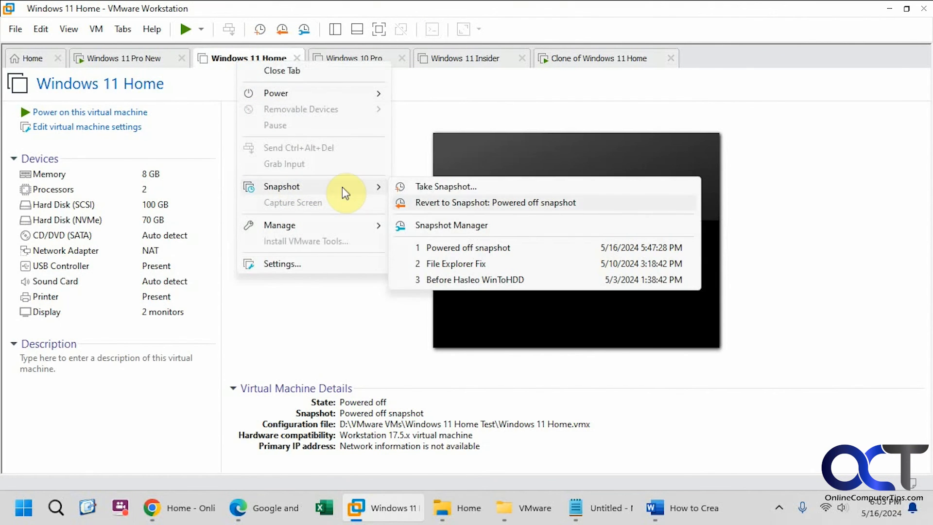
pyautogui.click(449, 224)
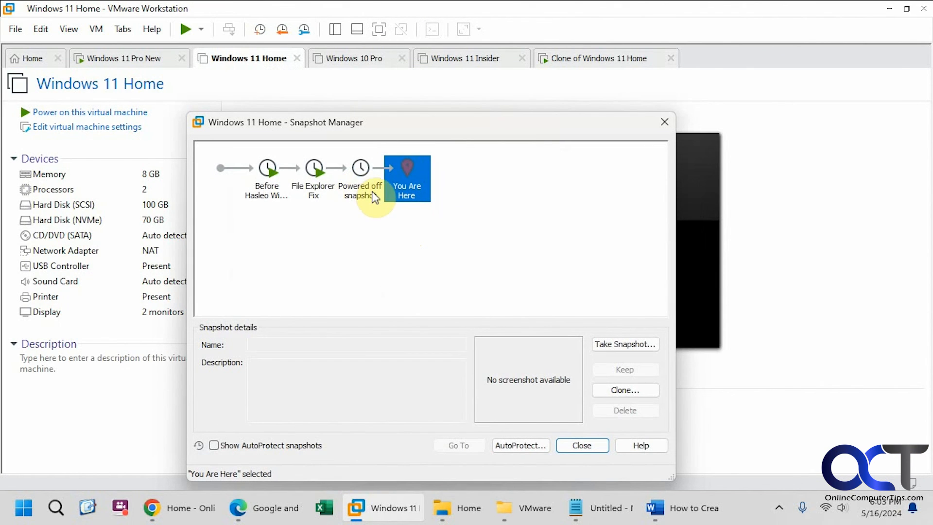
pyautogui.moveTo(369, 173)
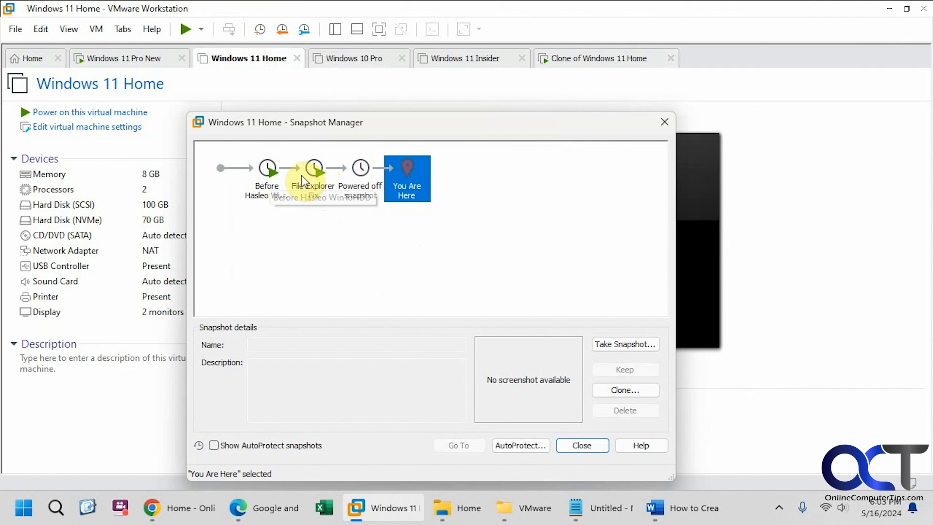
pyautogui.click(359, 168)
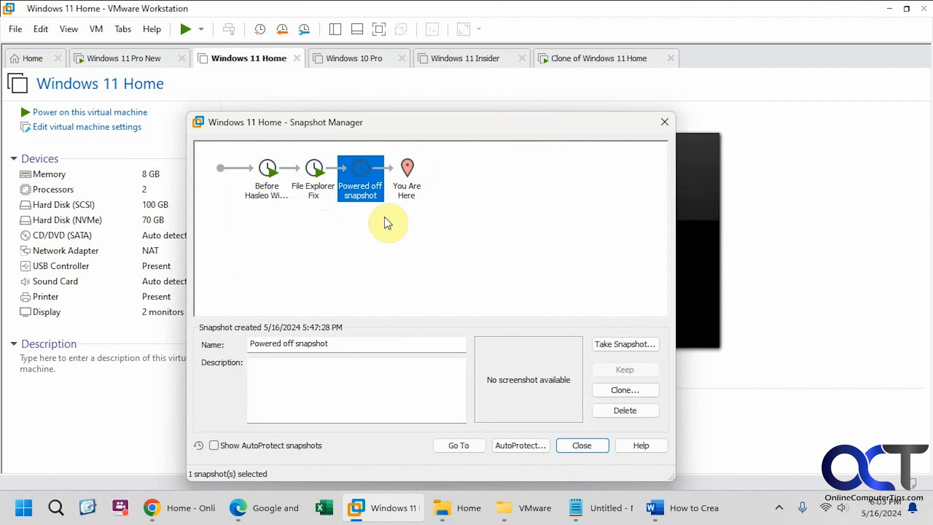
pyautogui.click(623, 390)
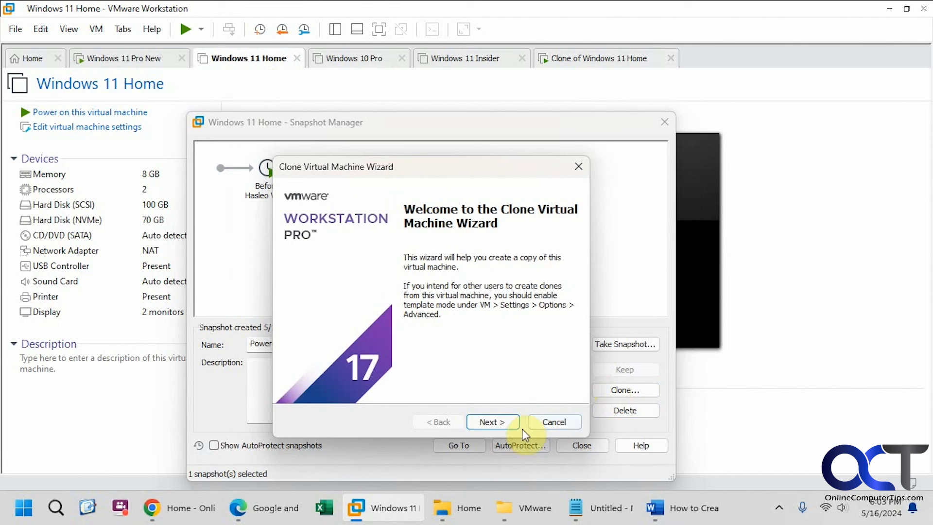
pyautogui.click(492, 420)
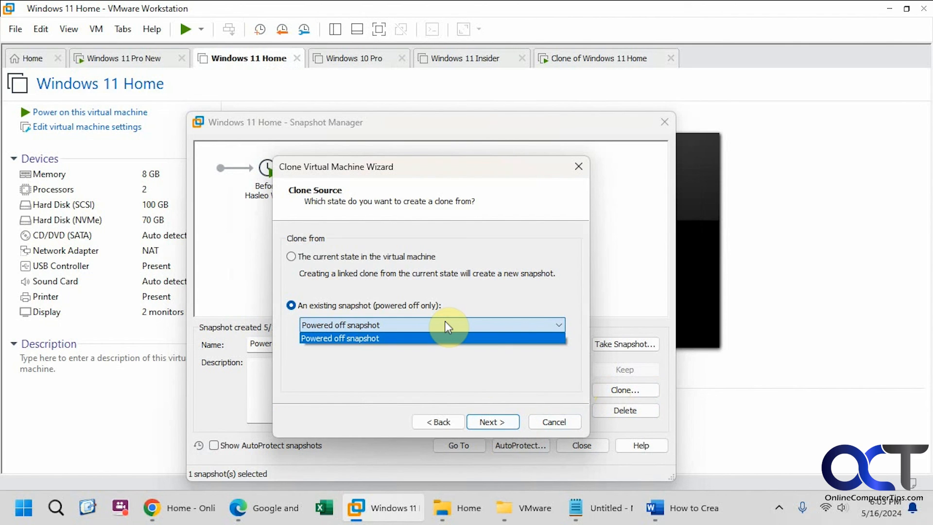